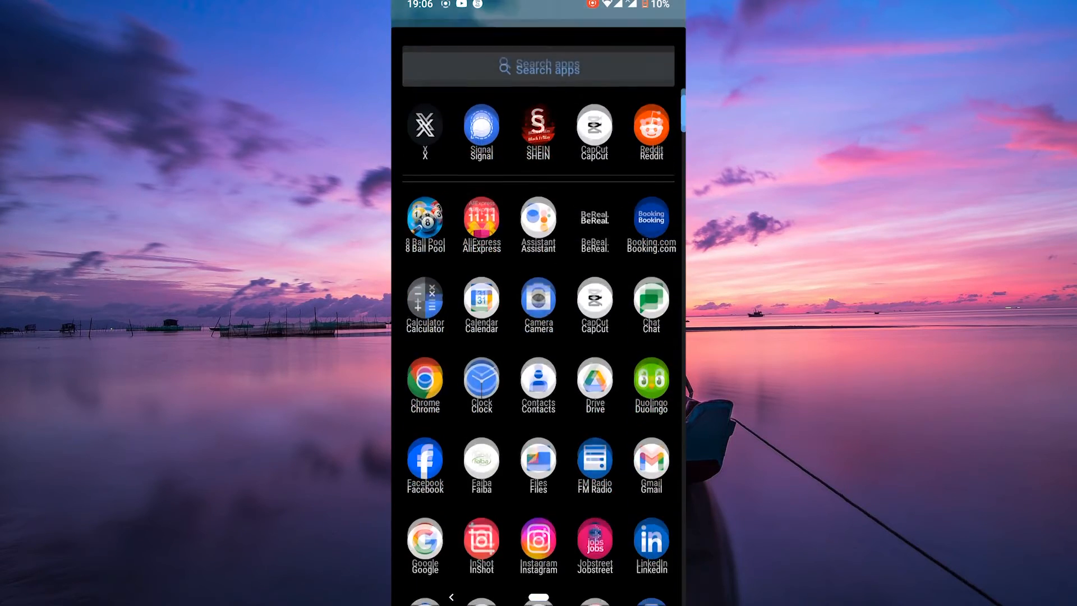
Search Files by Google for '.xml' and select VID_37150530_055602_974.xml from the results
scroll(down, 3)
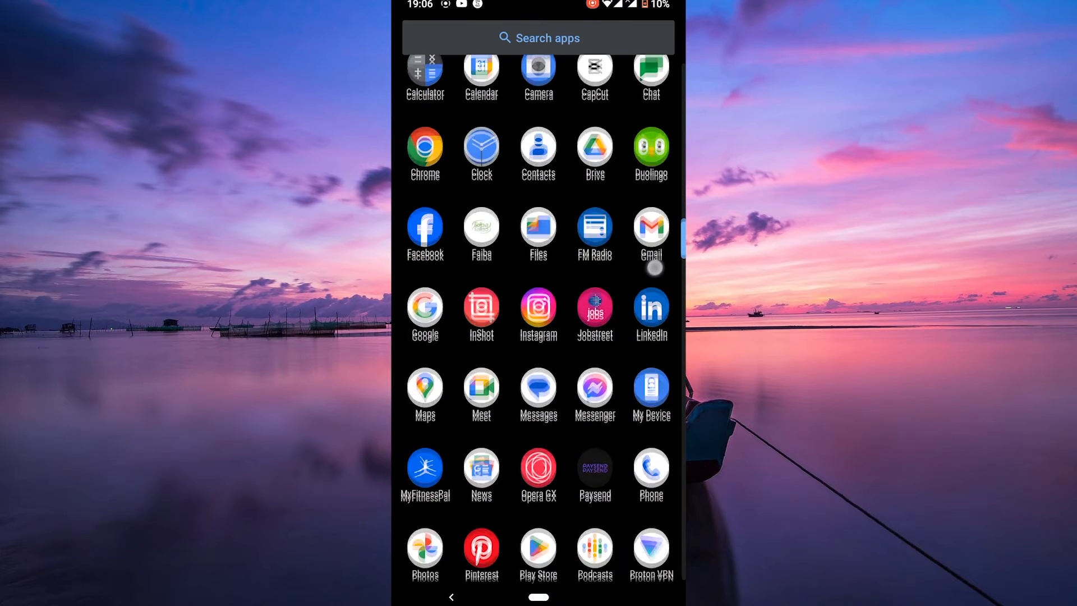
scroll(down, 3)
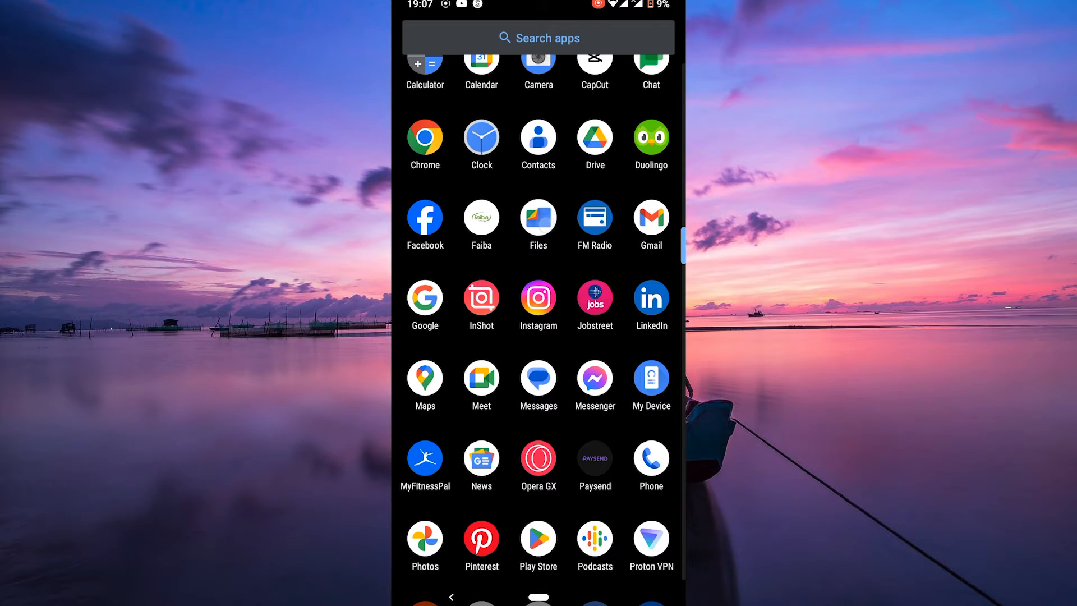
click(537, 223)
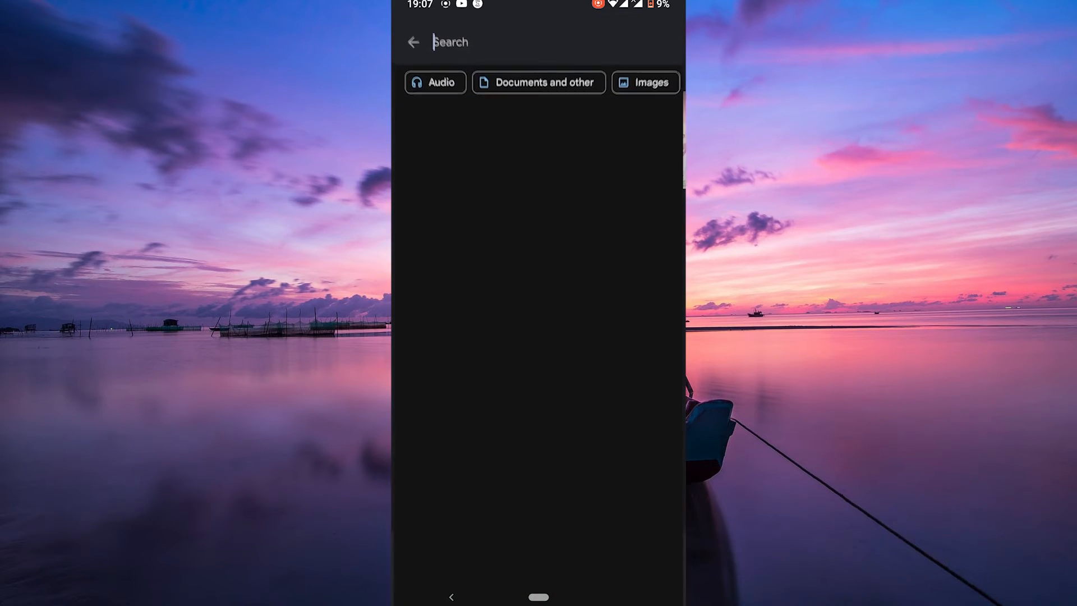
text(.xml)
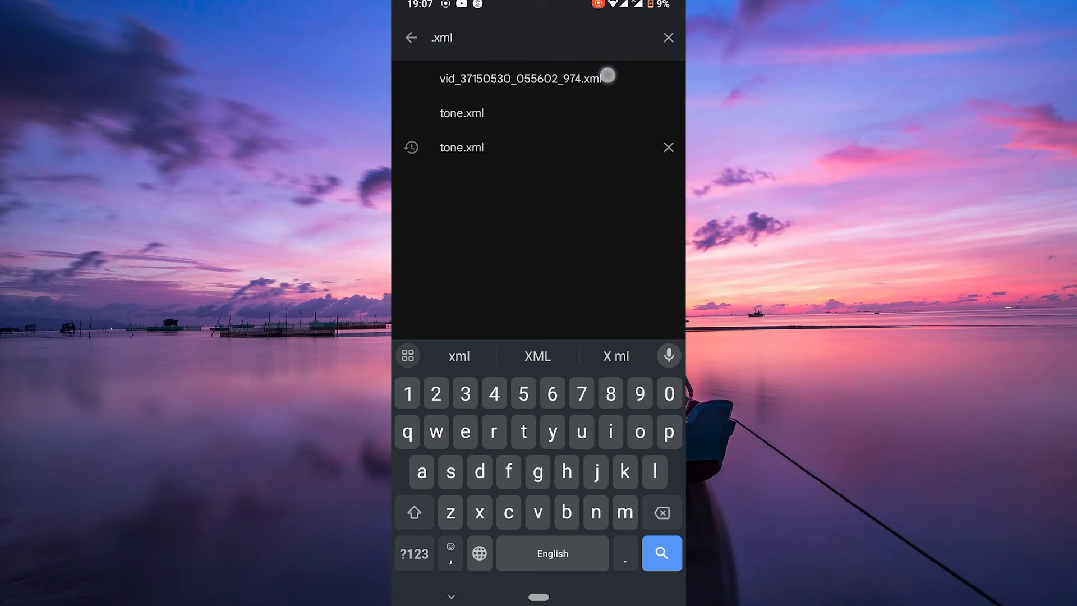
click(521, 77)
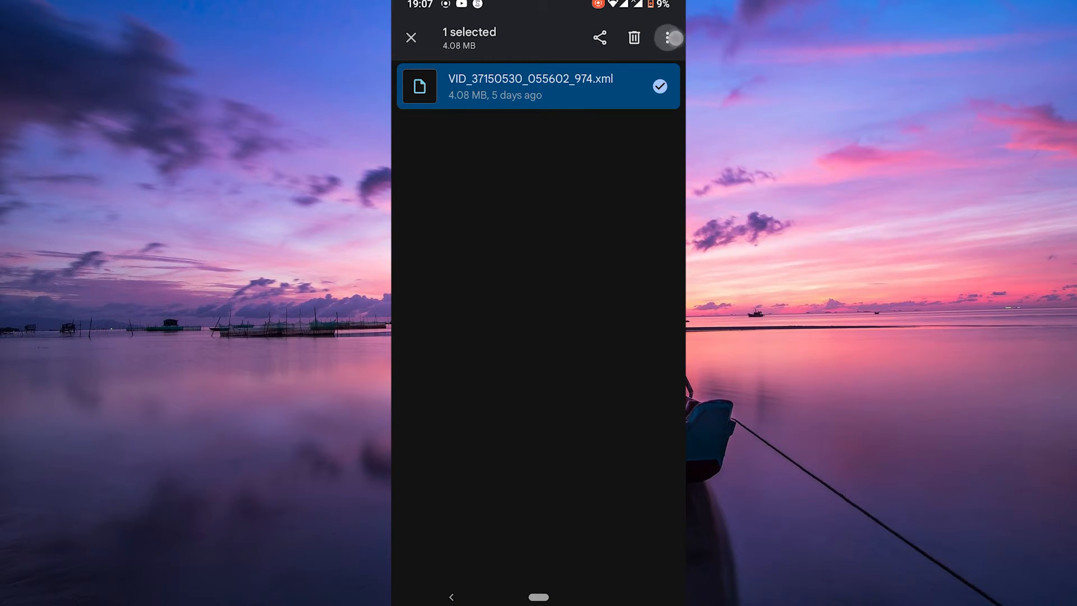
Rename the file's extension from .xml to .mp4 via Rename, accepting the extension-change warning
click(667, 37)
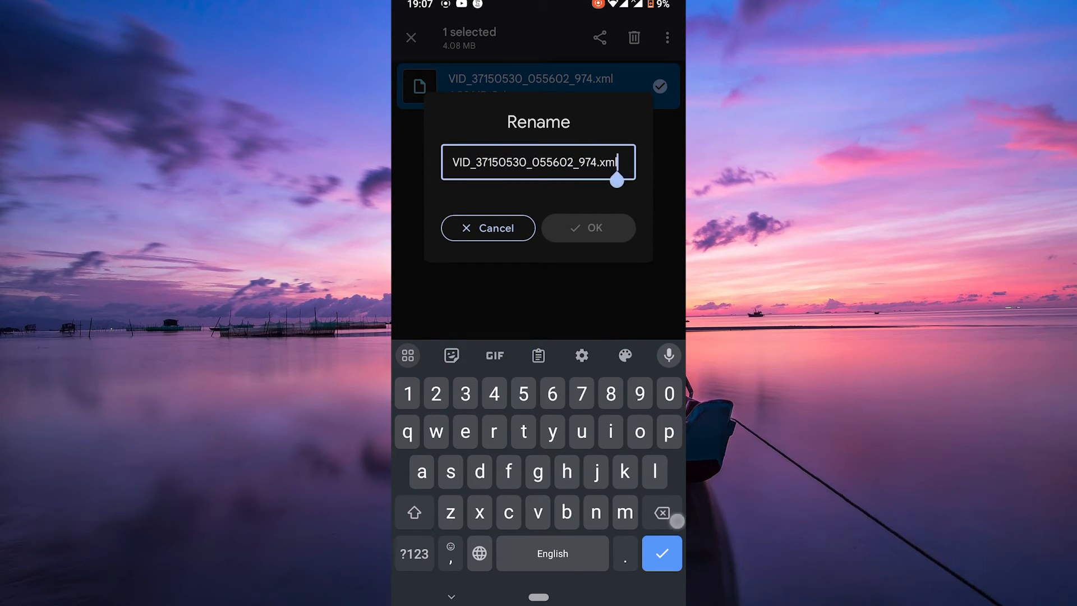
key(BackSpace)
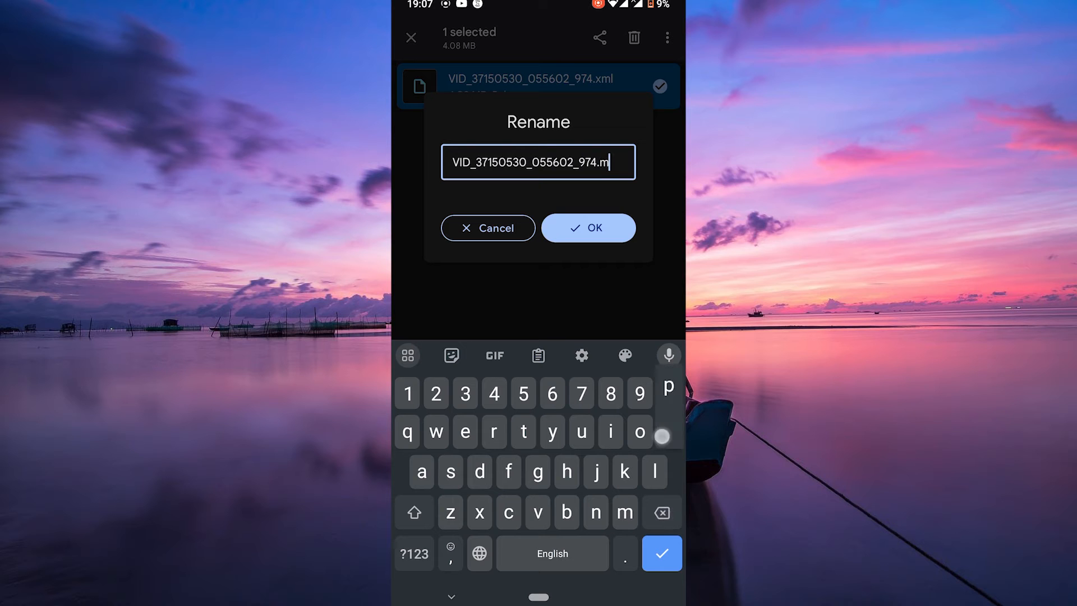
click(586, 228)
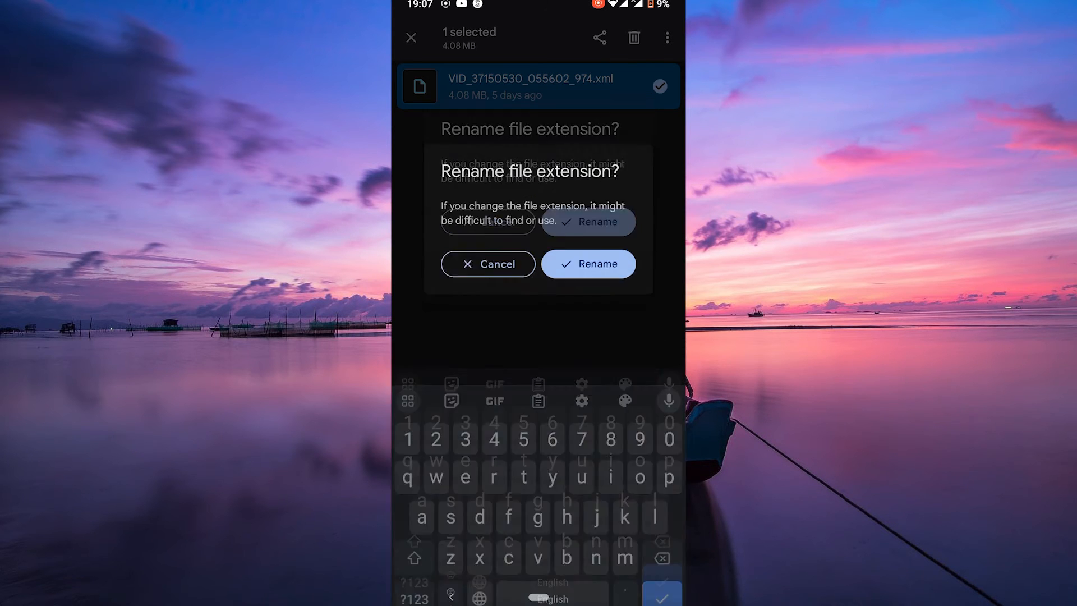
click(588, 264)
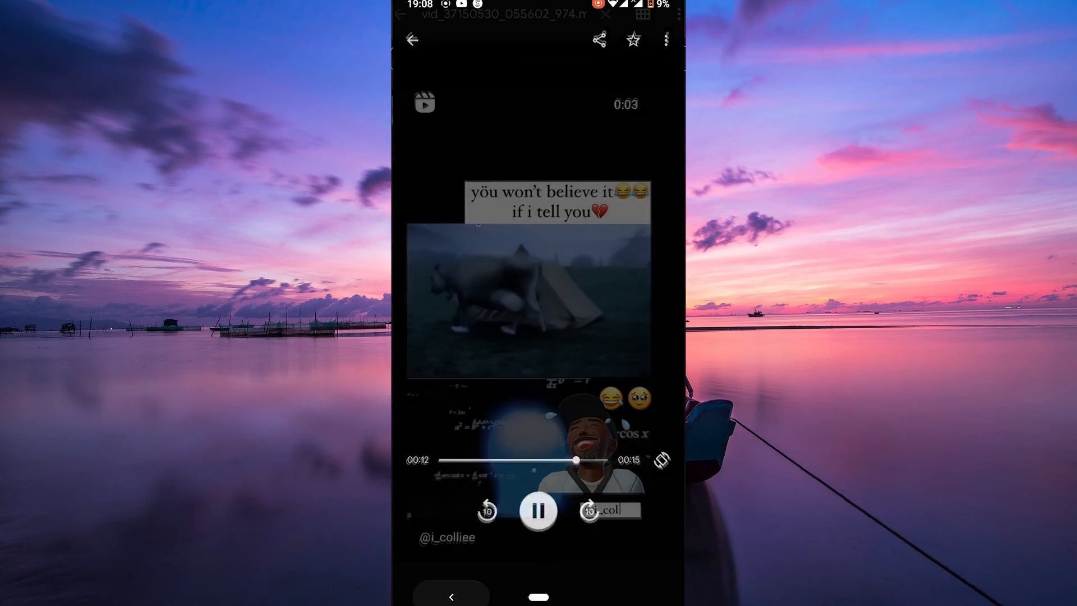
After the .mp4 plays as a video, return to the search results listing it
click(412, 40)
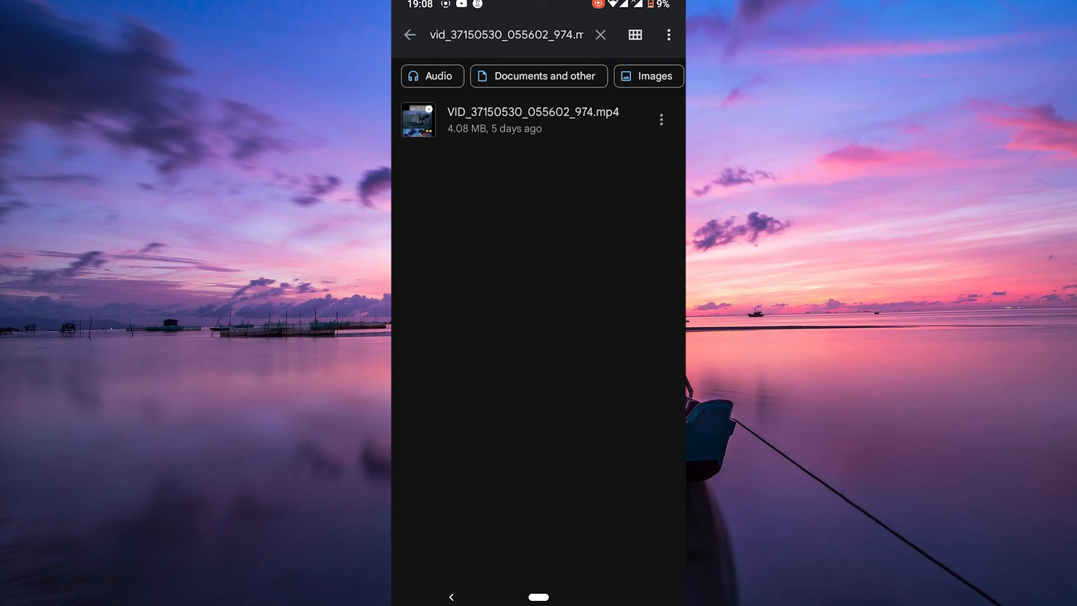